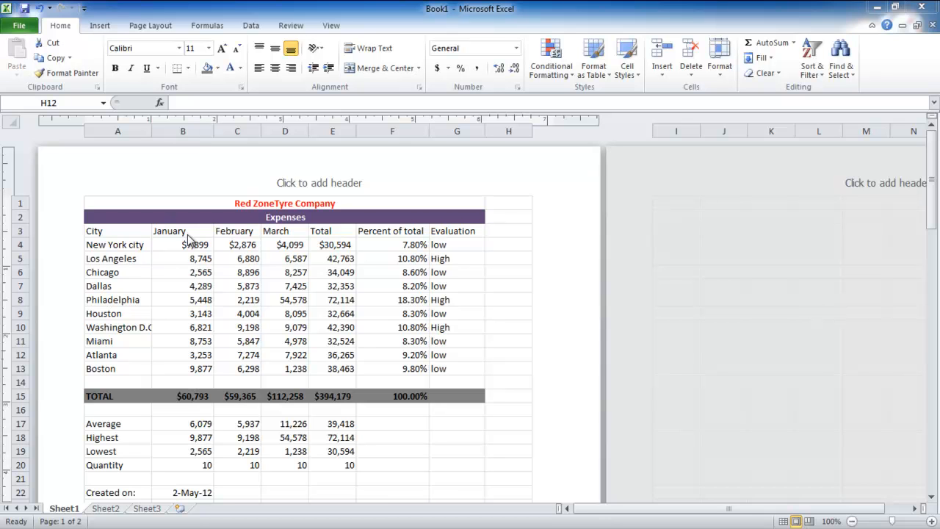
{"action": "mouse_move", "coordinate": [24, 216]}
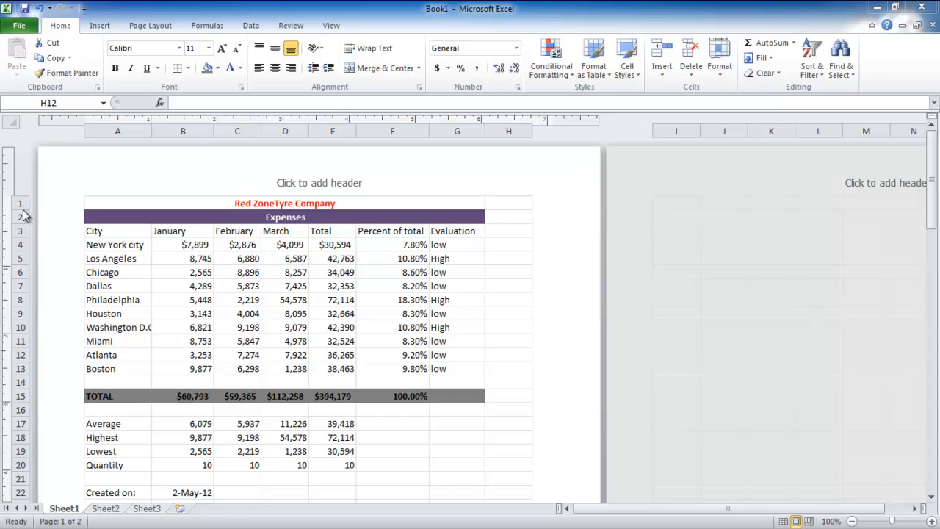
Select the Red ZoneTyre Company title cell before heightening row 1.
{"action": "left_click", "coordinate": [508, 355]}
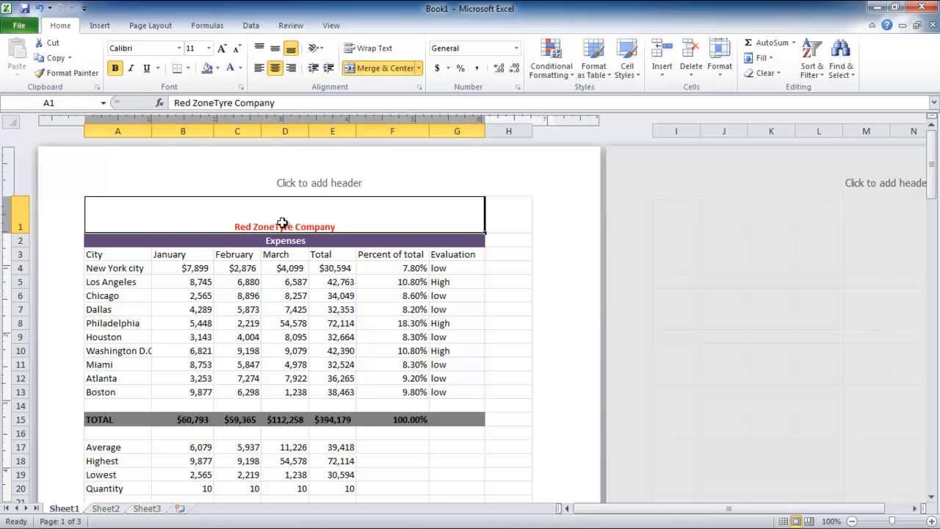
{"action": "mouse_move", "coordinate": [271, 62]}
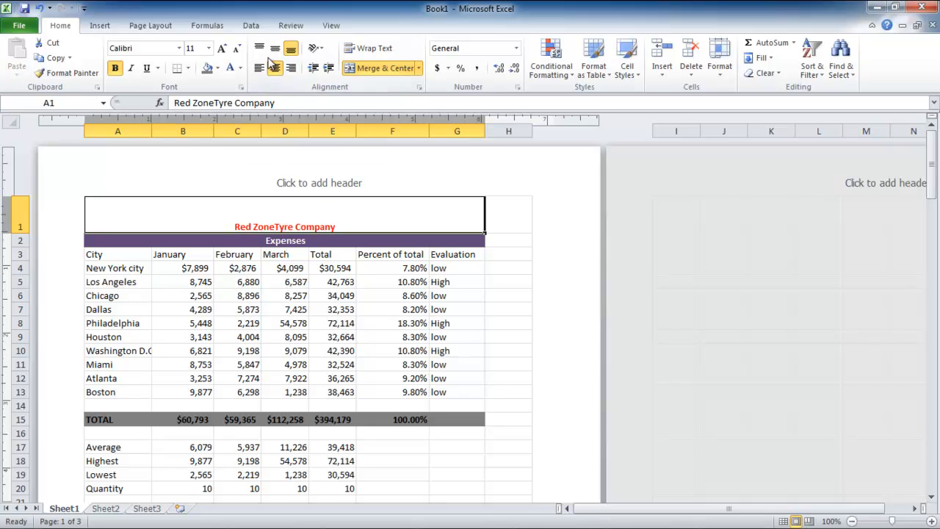
Middle-align and enlarge the title font, then narrow the Percent of total column.
{"action": "left_click", "coordinate": [208, 48]}
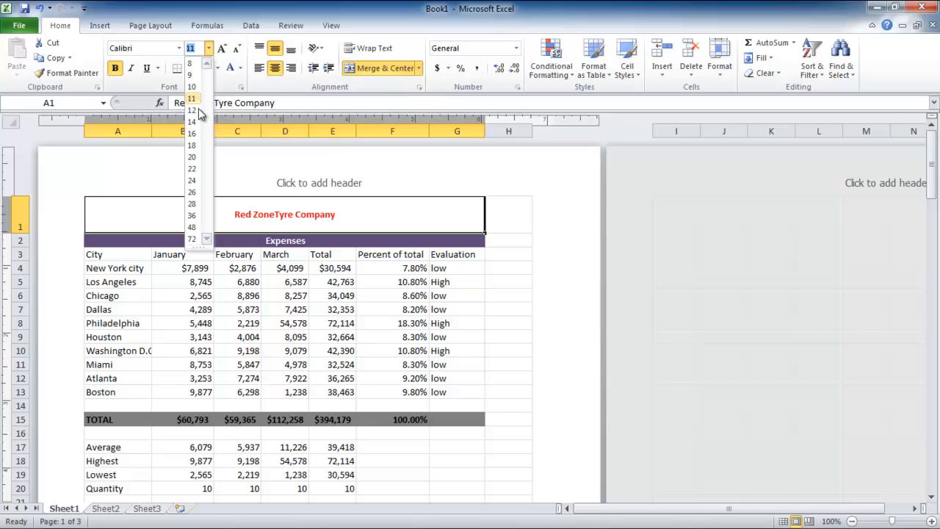
{"action": "left_click", "coordinate": [192, 168]}
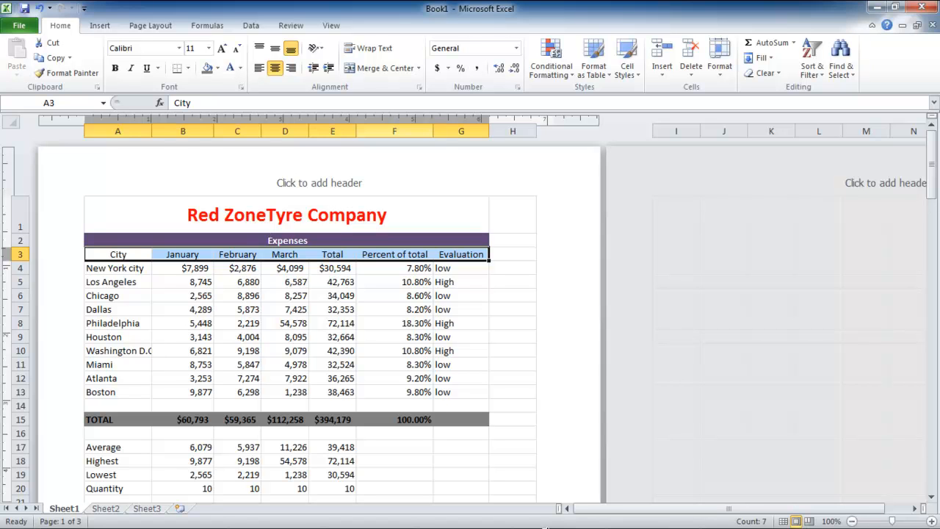
{"action": "left_click_drag", "start_coordinate": [419, 131], "coordinate": [356, 130]}
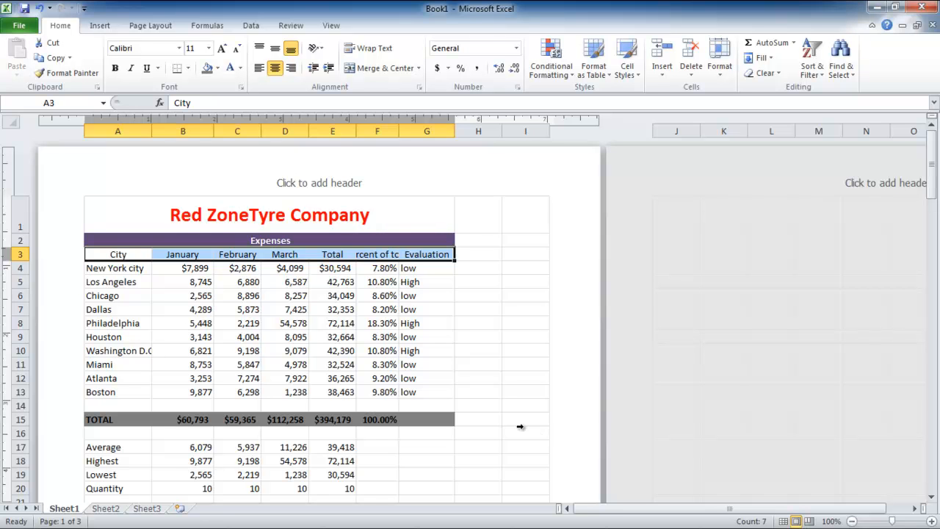
Set a new width for the February column via Column Width.
{"action": "right_click", "coordinate": [236, 130]}
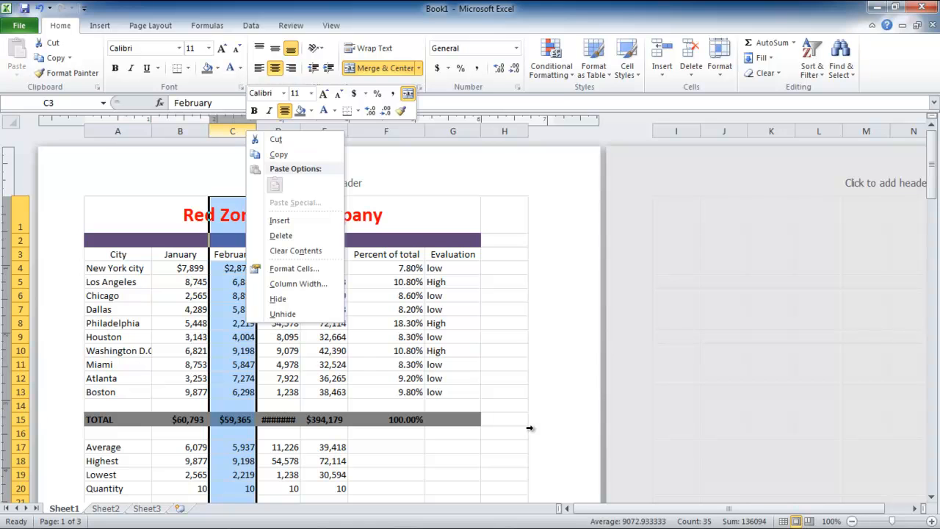
{"action": "left_click", "coordinate": [299, 283]}
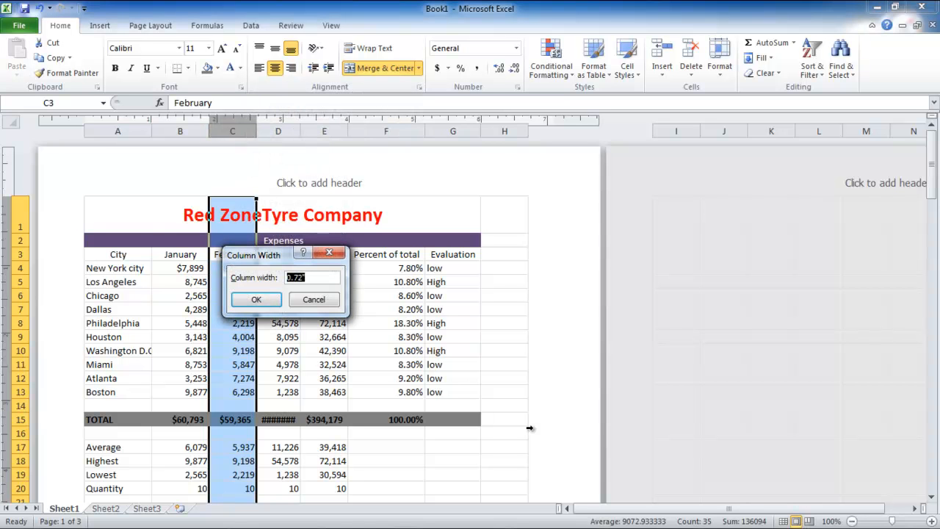
{"action": "left_click", "coordinate": [256, 299]}
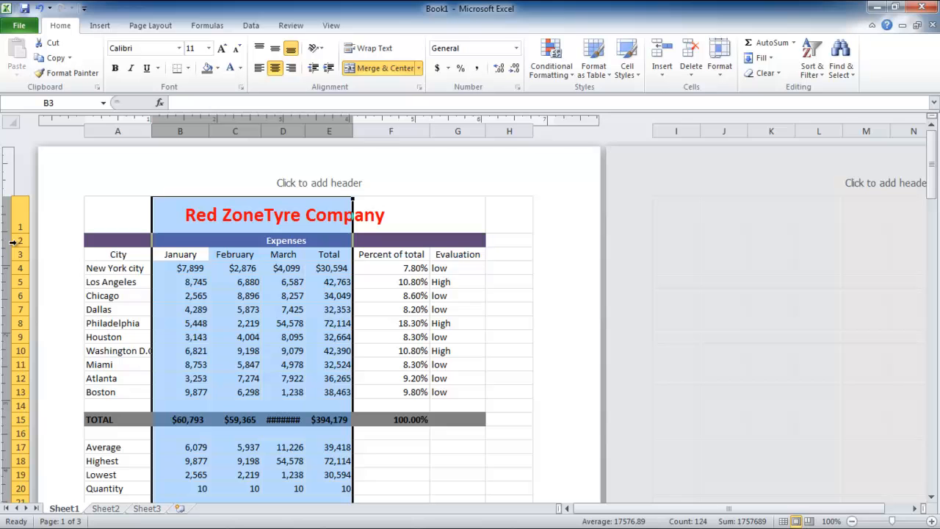
Select the January through Total columns and bring up their cell size options.
{"action": "left_click", "coordinate": [719, 57]}
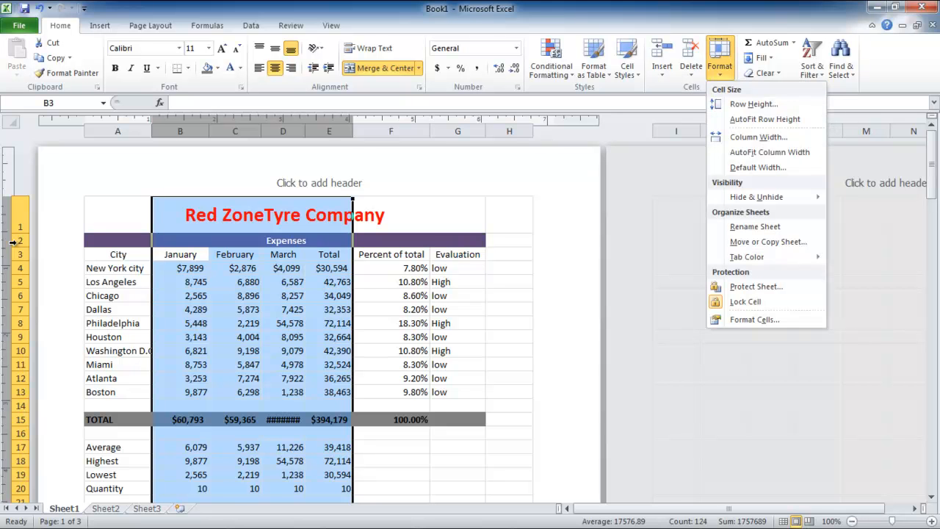
{"action": "left_click", "coordinate": [758, 136]}
{"action": "type", "text": " and"}
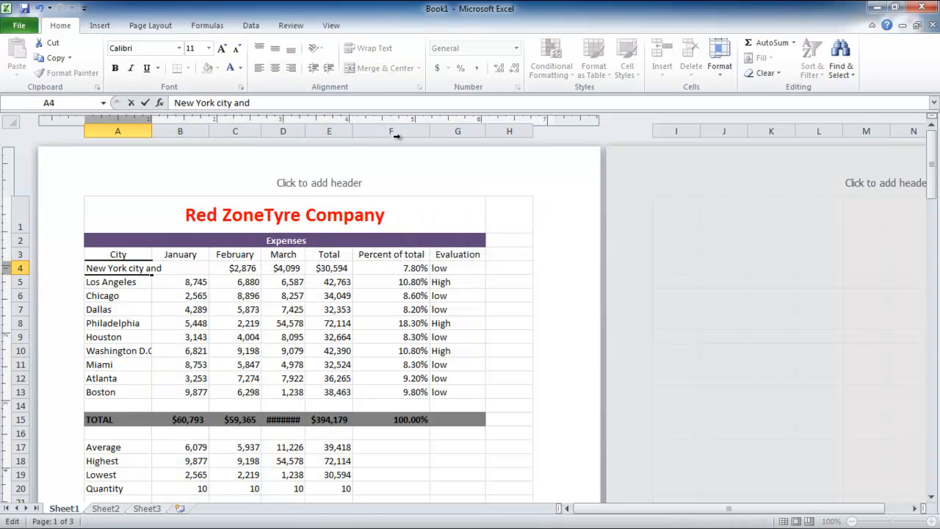
Extend cell A4 to 'New York city and Buffalo', then re-edit it starting with 'New York city'.
{"action": "type", "text": "Buffalo"}
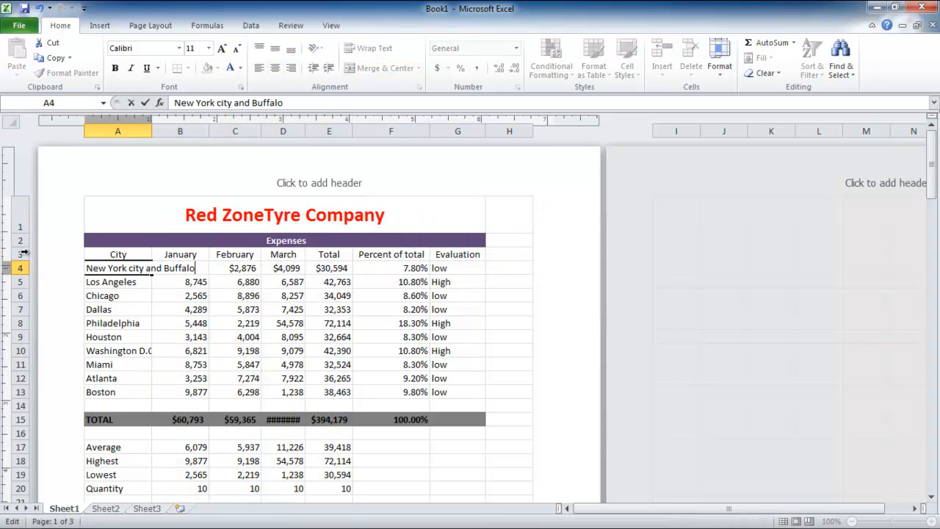
{"action": "key", "text": "Return"}
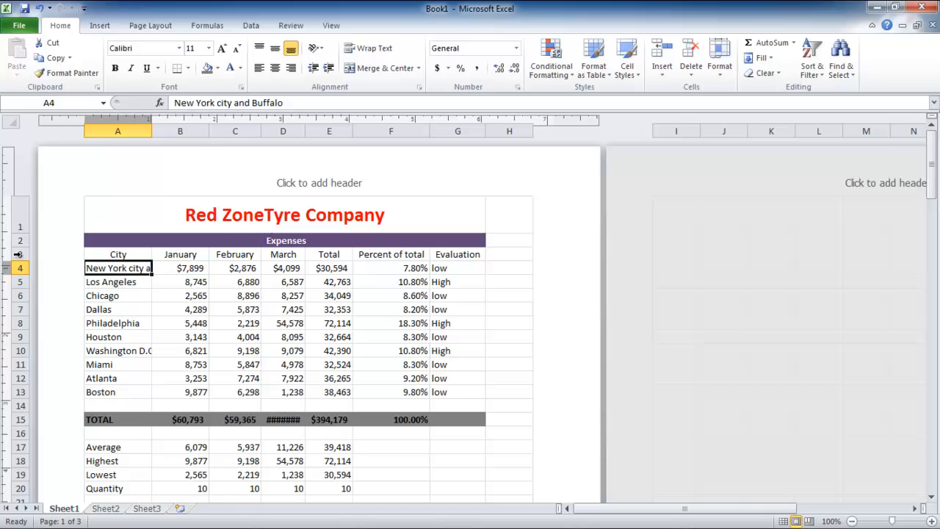
{"action": "double_click", "coordinate": [118, 268]}
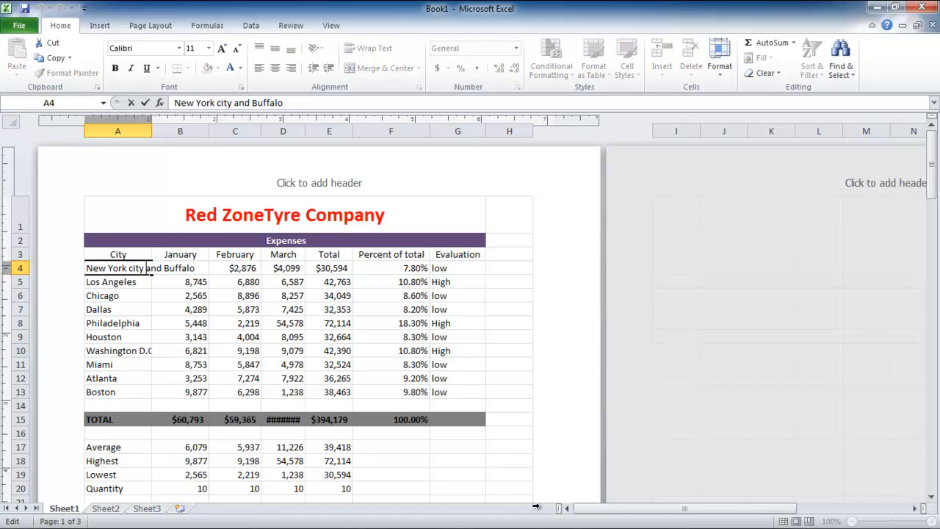
{"action": "type", "text": "New York city"}
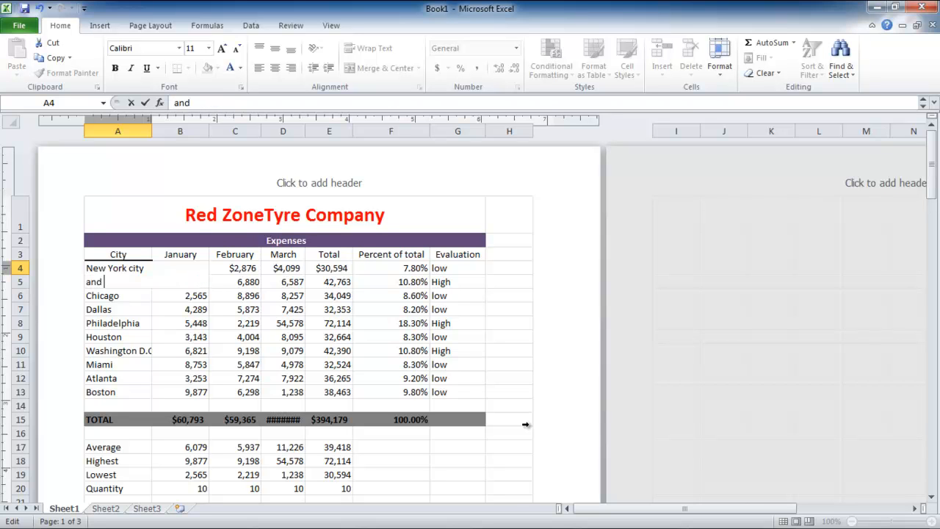
Continue the second line of A4 with 'and Buff' after the Alt+Enter break.
{"action": "type", "text": "Buff"}
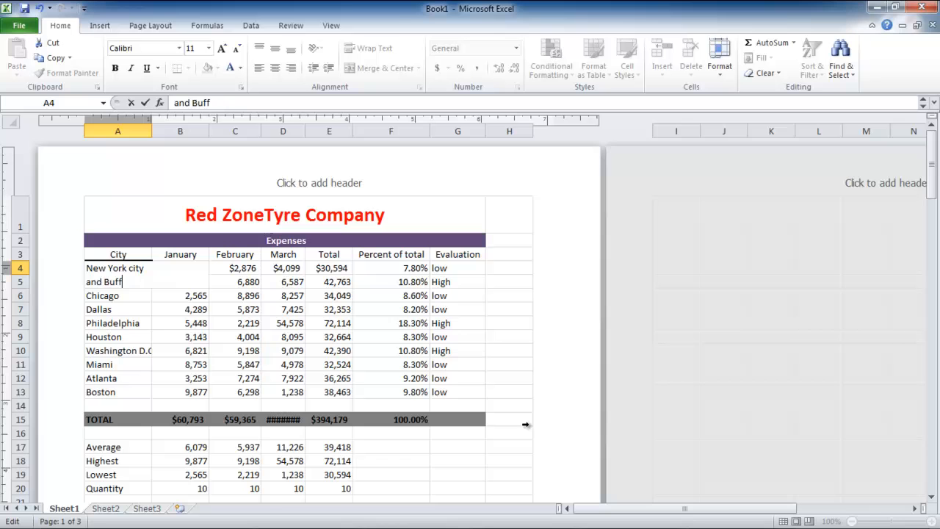